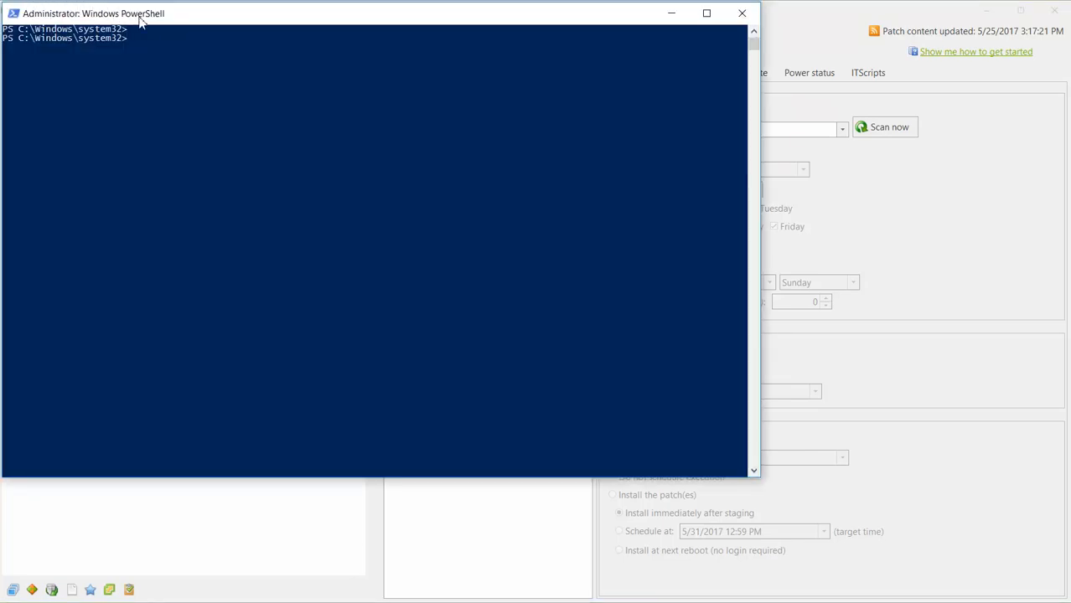
mouse_move(157, 44)
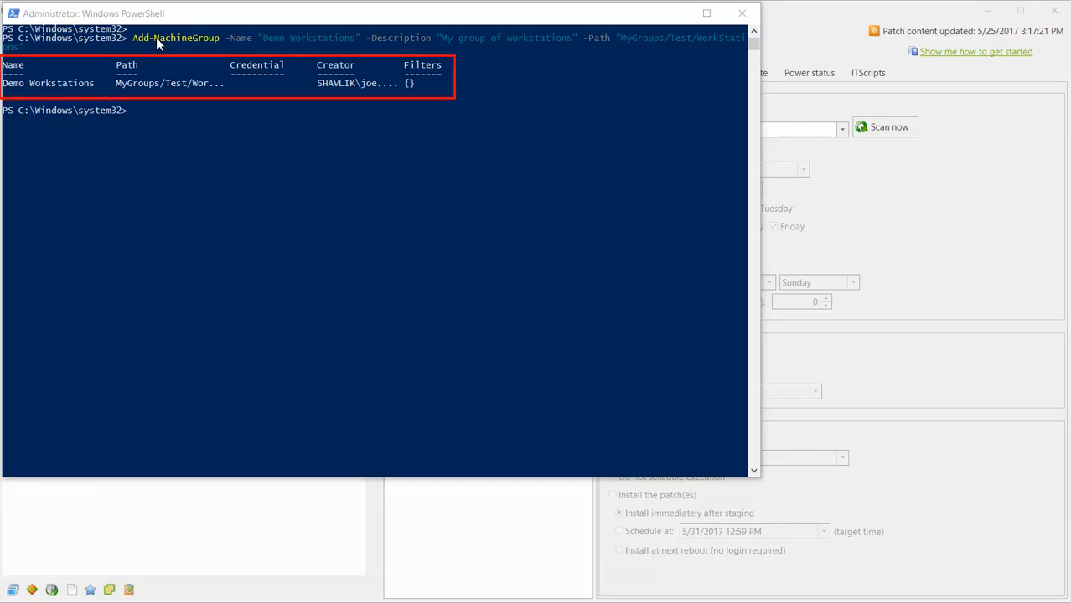
mouse_move(154, 99)
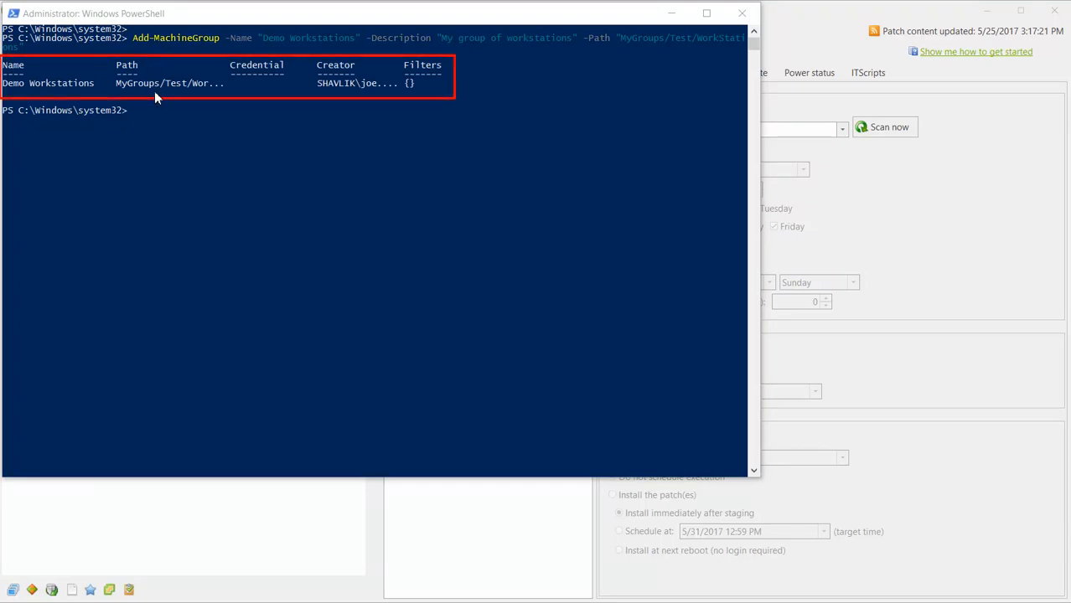
Step: Create the 'Servers' machine group at MyGroups/Test/Servers with description 'My group of Servers'
type("Add-MachineGroup -Name \"Servers\" -Description \"My group of Servers\" -Path \"MyGroups/Test/Servers\"")
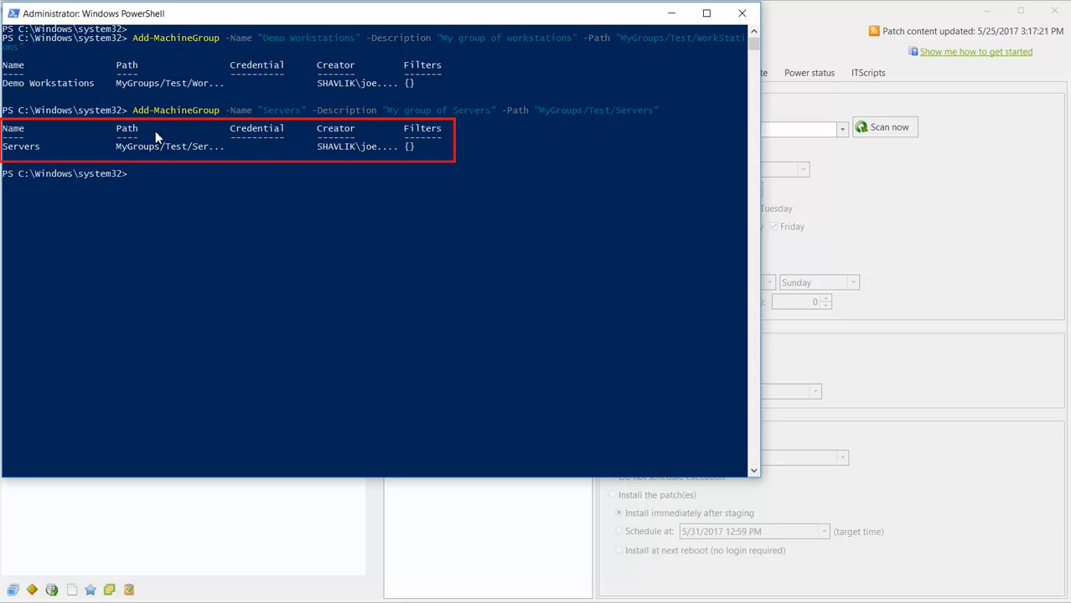
mouse_move(775, 73)
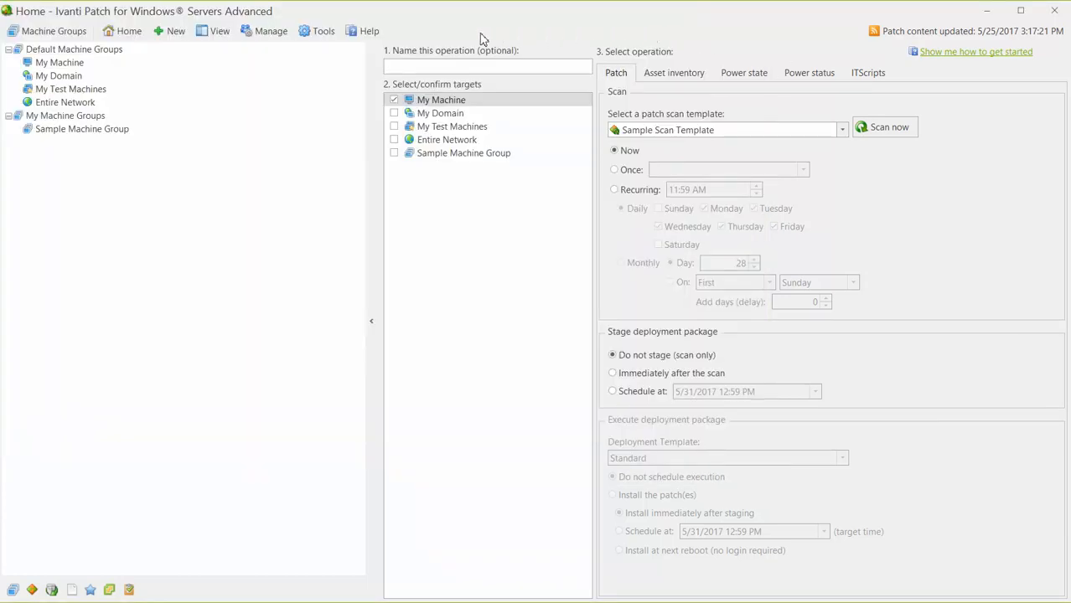
Step: View the Ivanti console briefly, still listing only Sample Machine Group
left_click(219, 30)
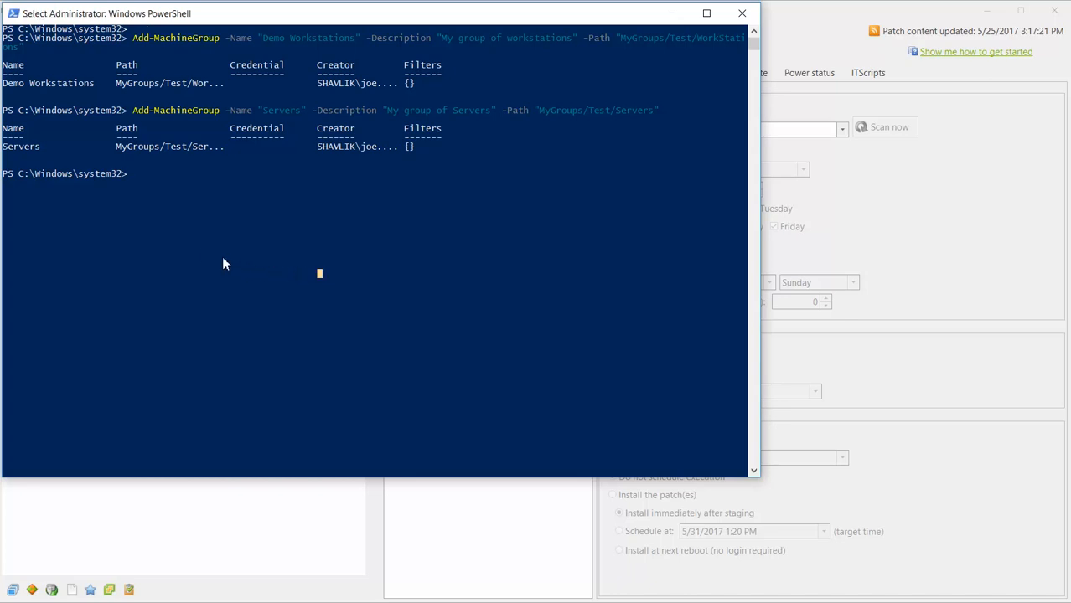
Step: Store the 'Demo Administrator' credential in $DemoCred and add machine 'msp-jandert-lap' to Demo Workstations with it
type("$DemoCred = Get-STCredential \"Demo Administrator\"")
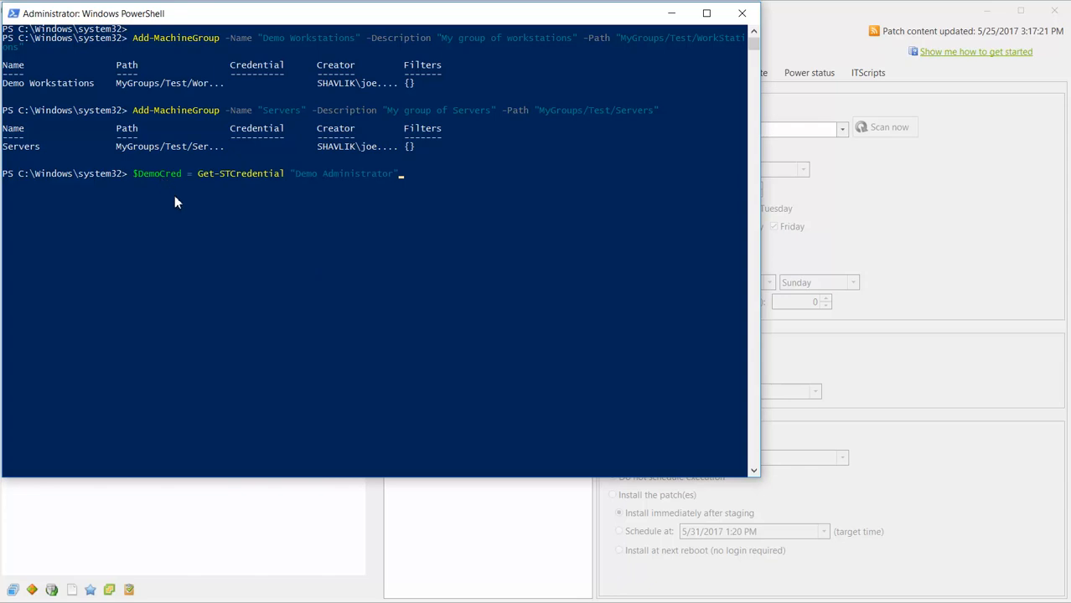
mouse_move(182, 265)
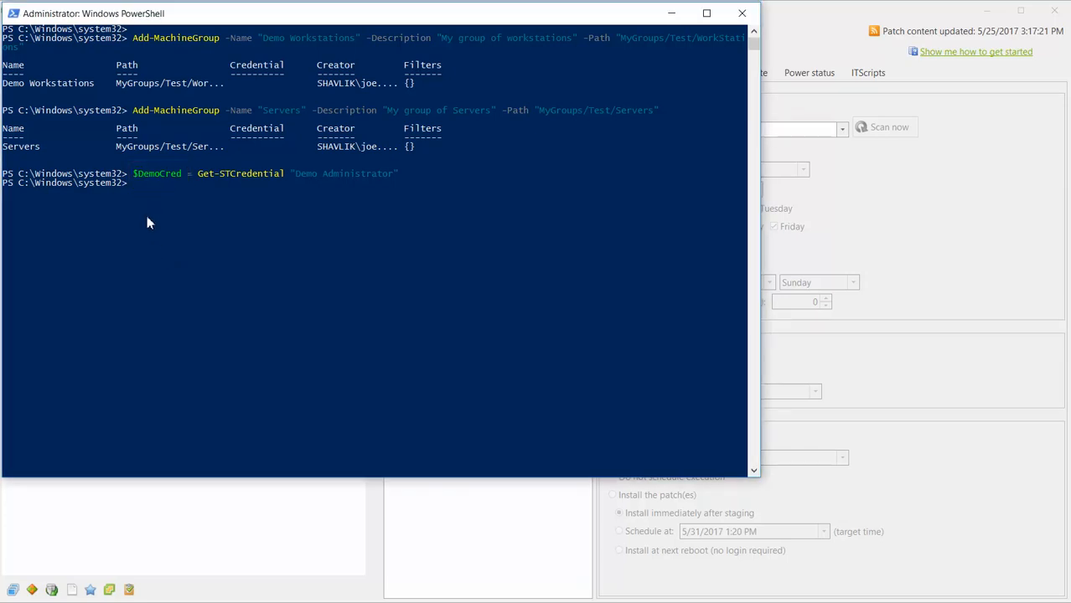
type("Add-MachineGroupItem -Name \"Demo Workstations\" -EndpointNames \"msp-jandert-lap\" -Credential $DemoCred")
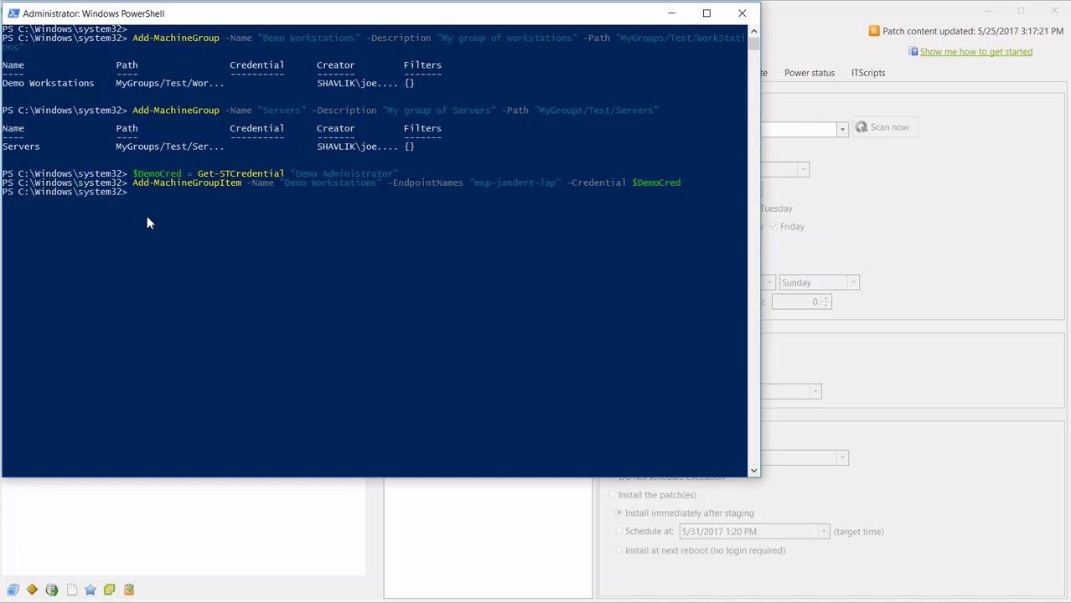
mouse_move(701, 156)
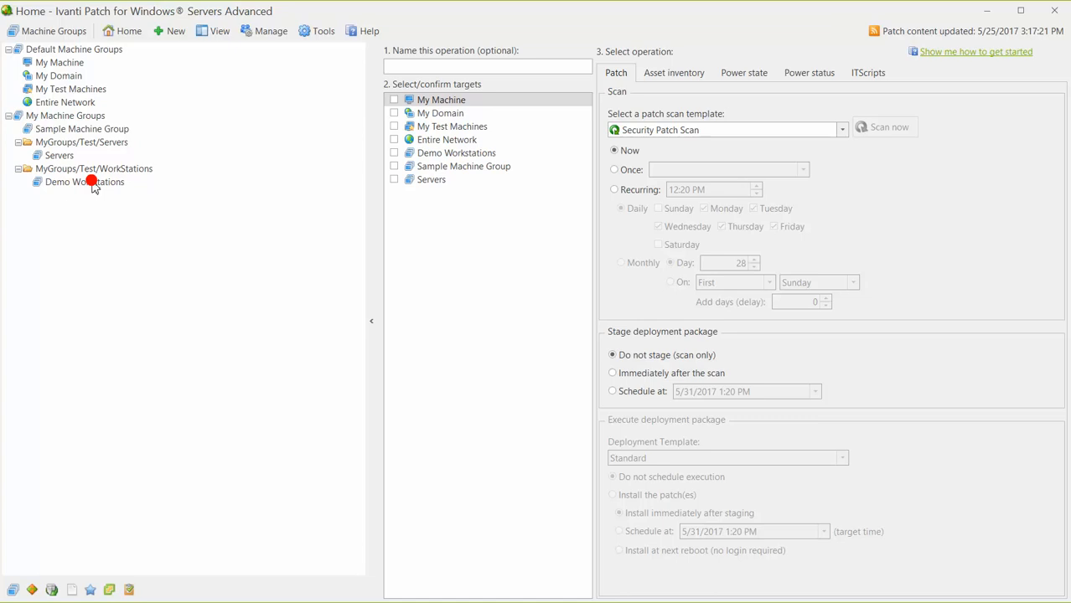
Step: View the new Demo Workstations machine group in the console's Machine Groups tree
double_click(84, 182)
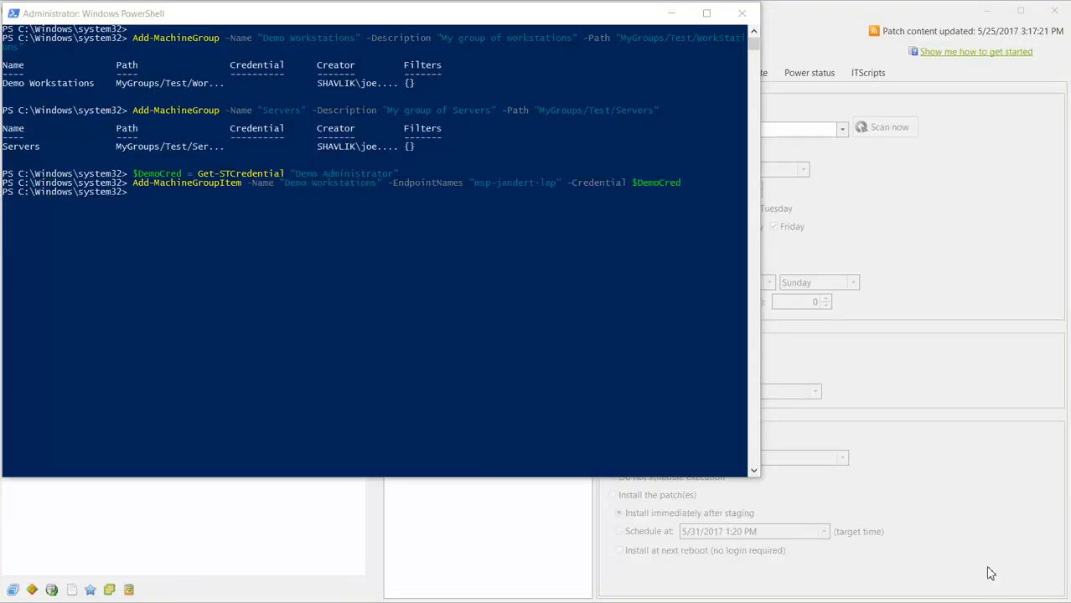
mouse_move(159, 238)
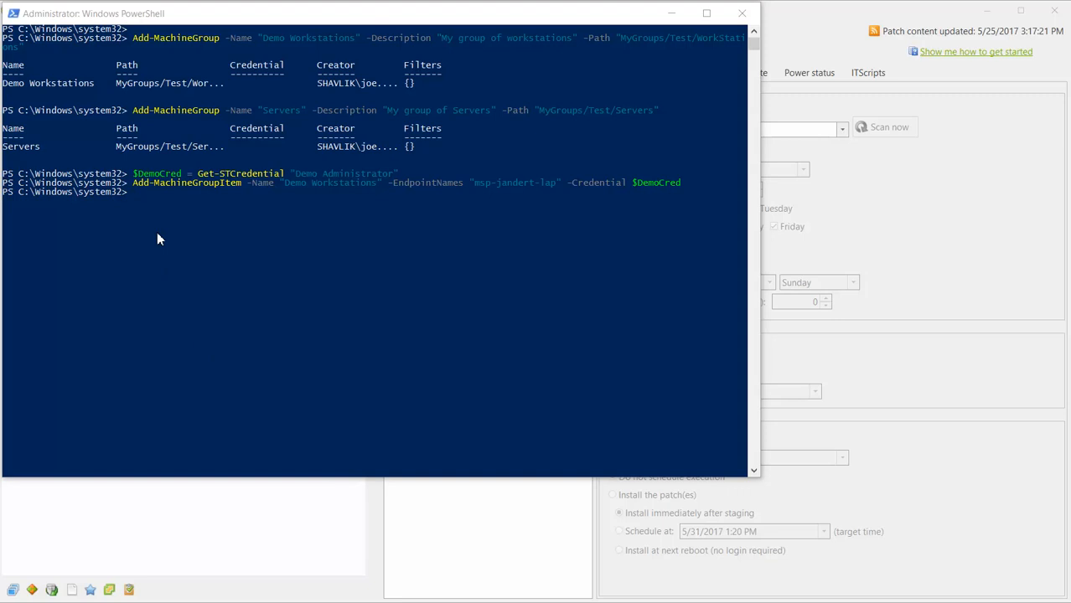
Step: Start a patch scan of Demo Workstations using the Sample Scan Template
type("Start-PatchScan -MachineGroups \"Demo Workstations\" -TemplateName \"Sample Scan Template\"")
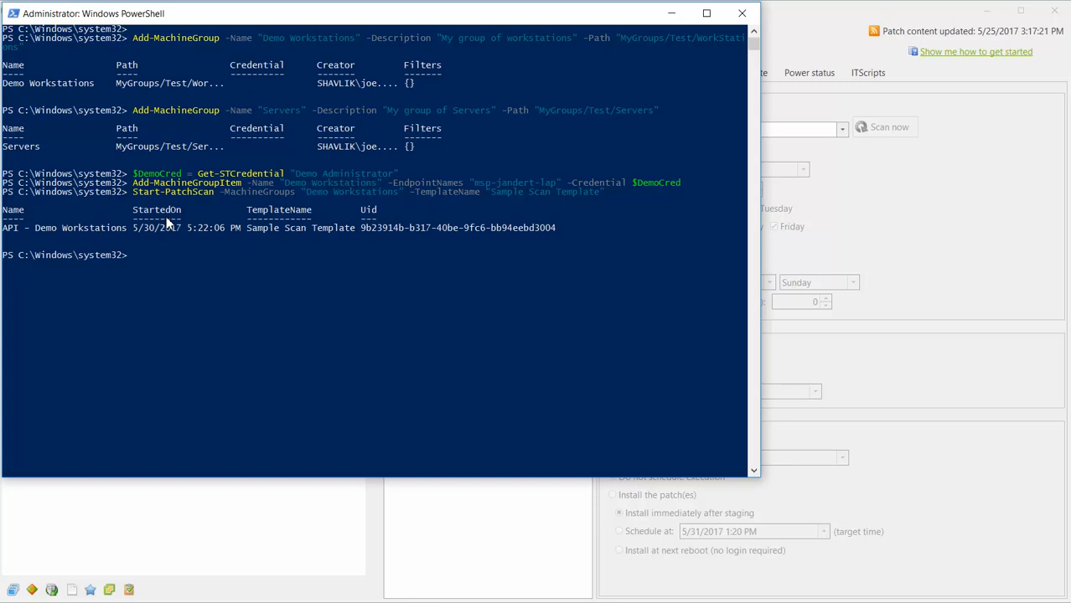
mouse_move(327, 220)
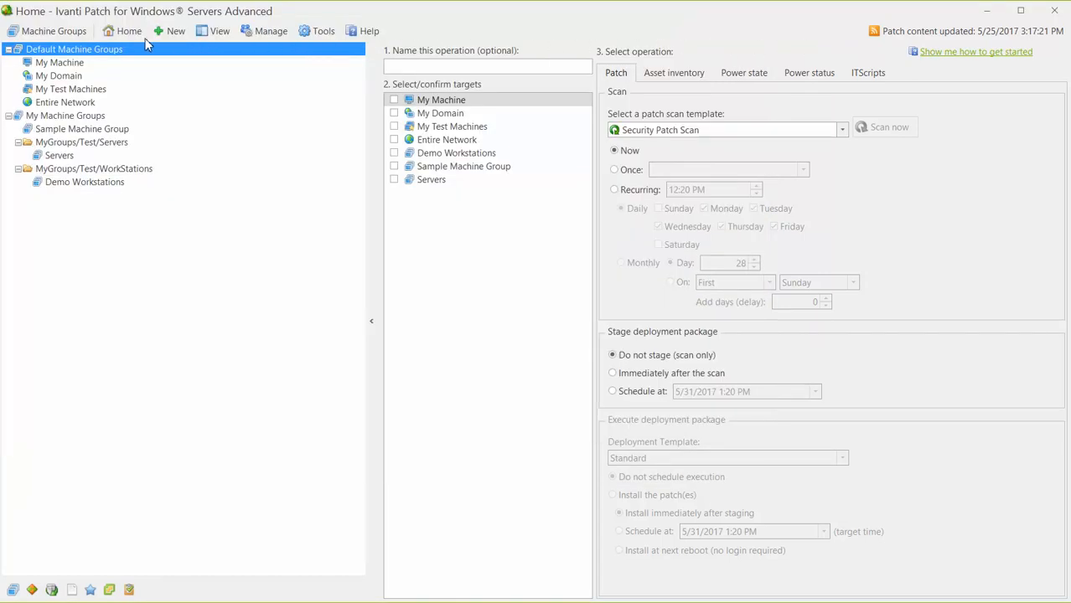
Step: Switch the console to Results and view the API - Demo Workstations scan's missing patches
left_click(52, 31)
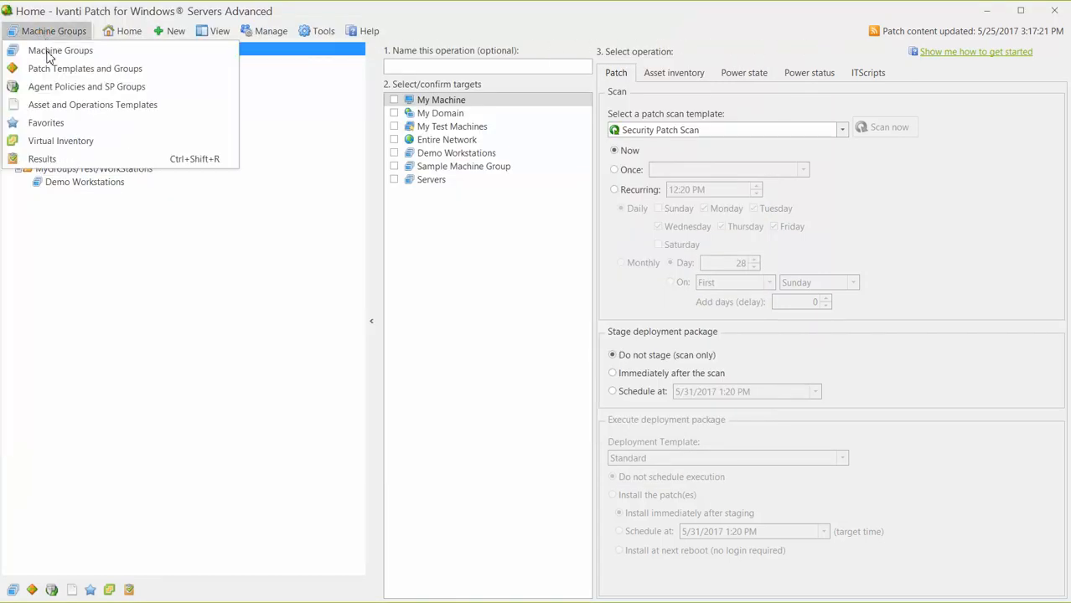
left_click(42, 158)
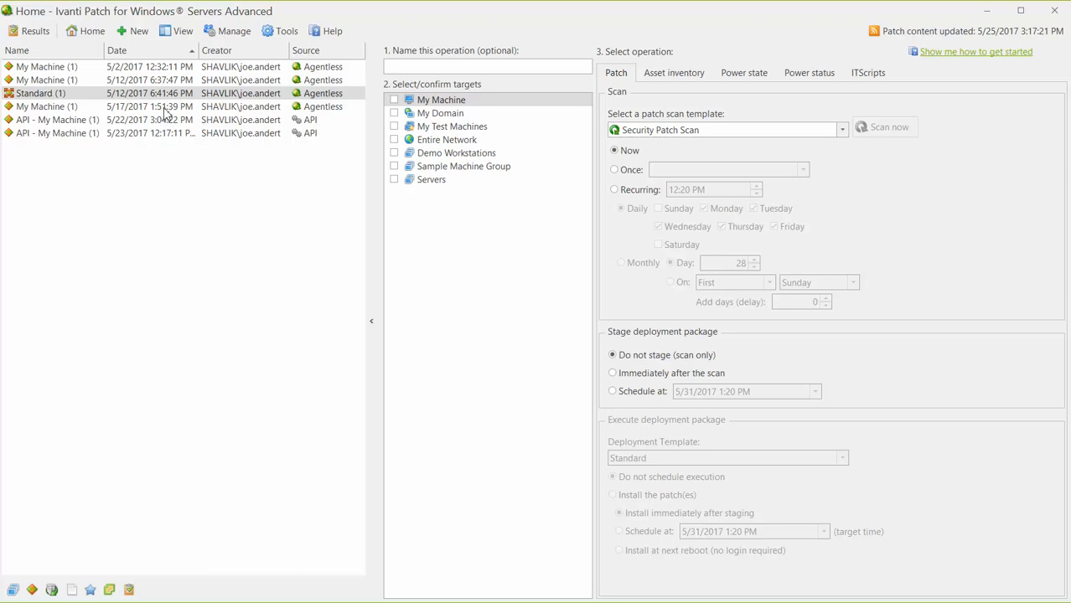
left_click(181, 30)
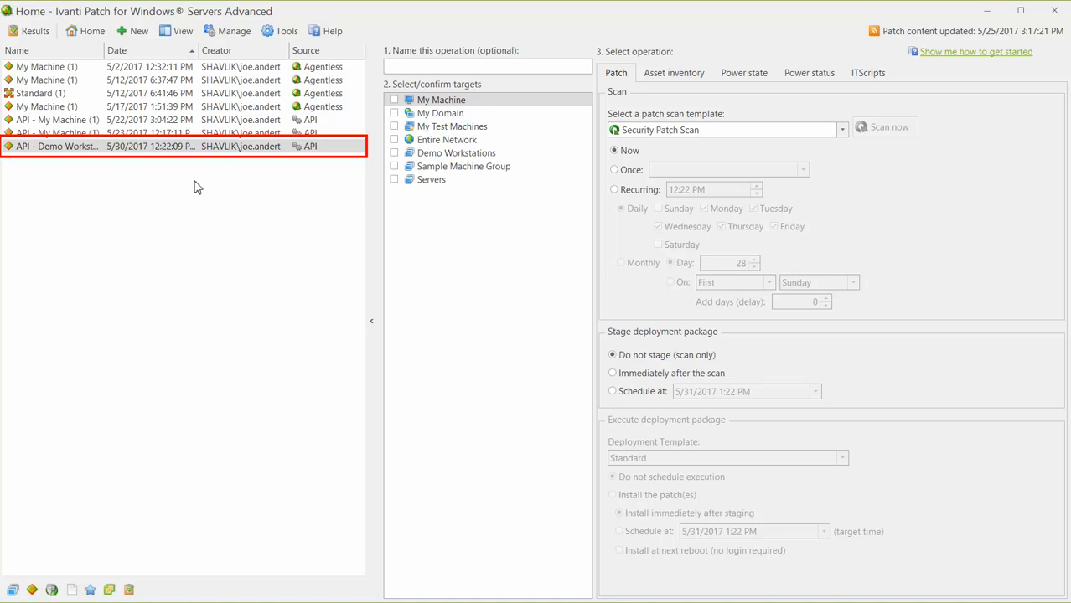
double_click(57, 148)
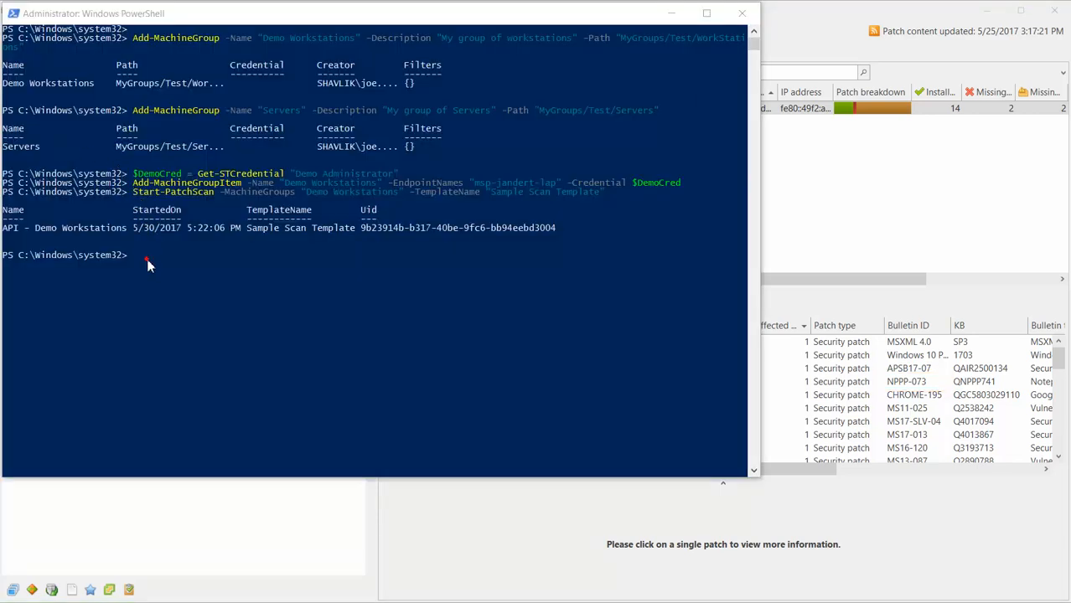
Step: Create patch group '3rd Party Patches' under Workstations and add bulletin NPPP-073 to it
type("Add-PatchGroup -Name '3rd Party Patches' -Description 'Sample patch group for demo' -Path 'Workstations'")
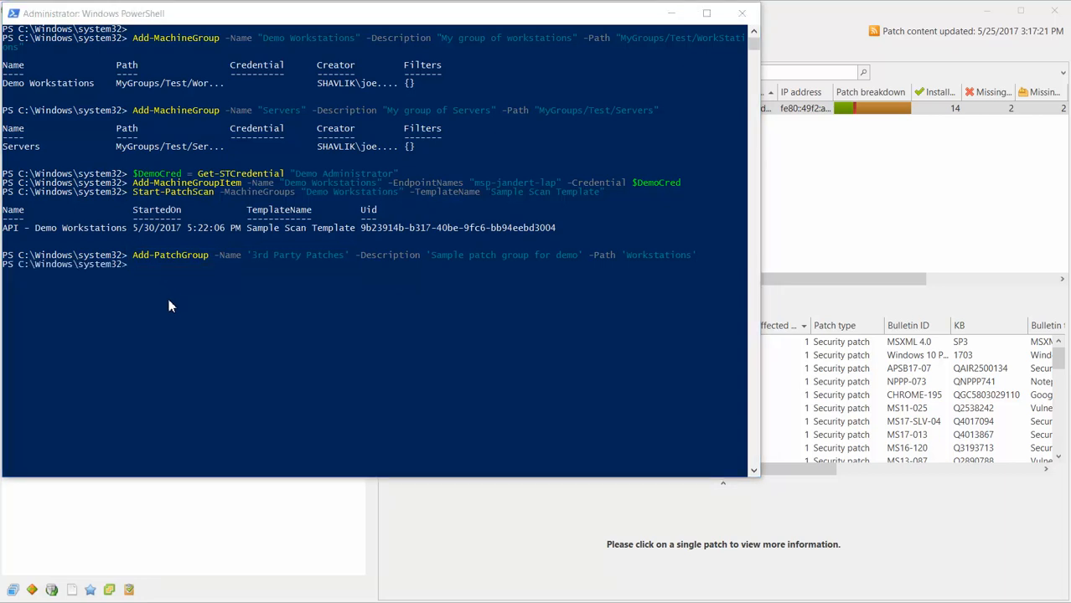
type("Add-PatchGroupItem -Name '3rd Party Patches' -Bulletin 'NPPP-073'")
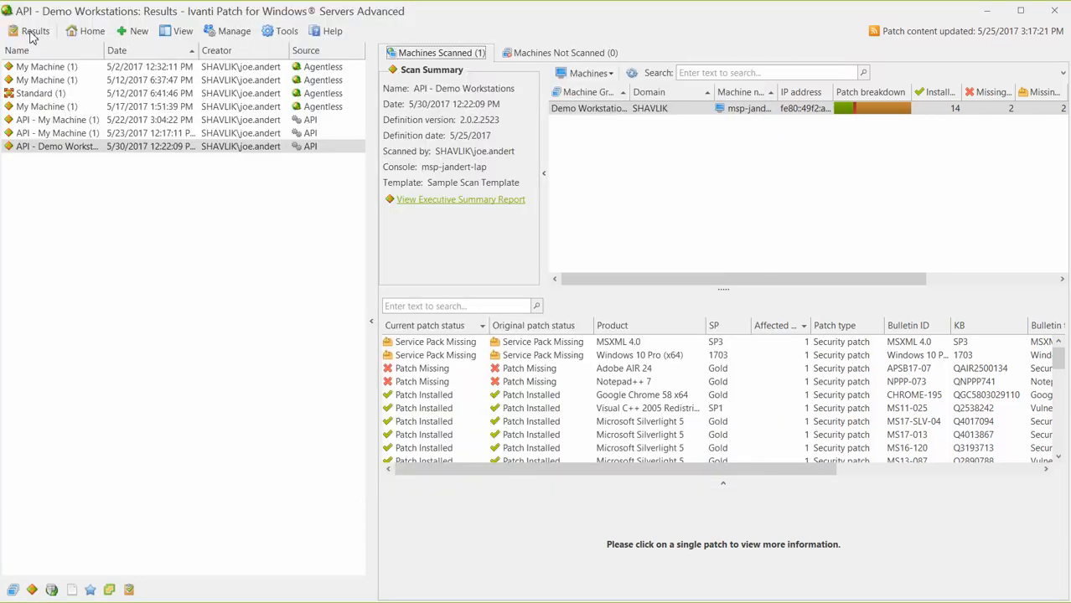
Step: Switch the console view to Patch Templates and Groups, showing 3rd Party Patches under Workstations
left_click(37, 30)
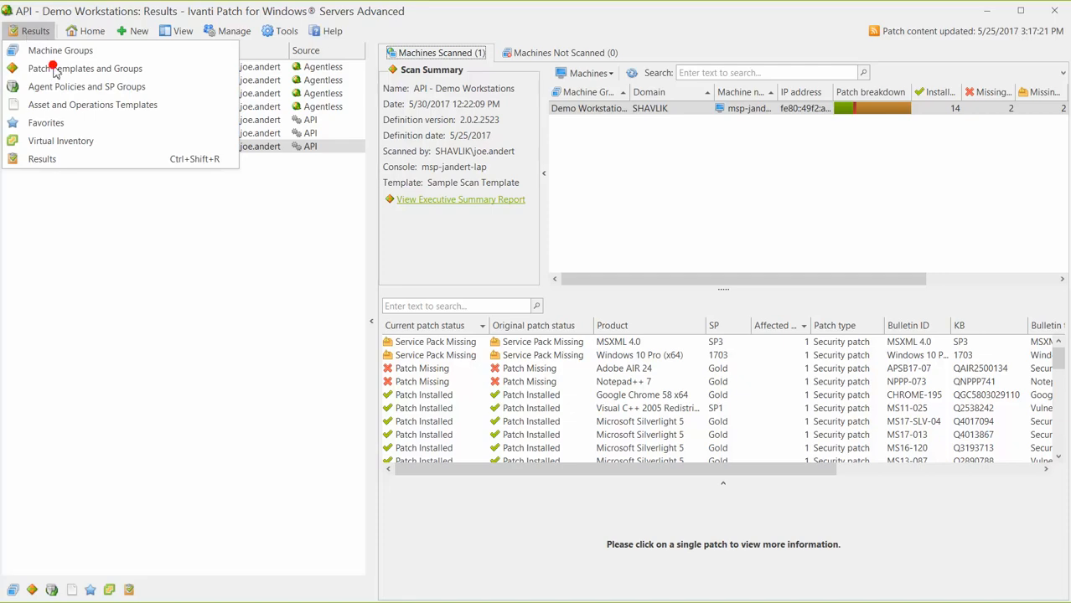
left_click(83, 67)
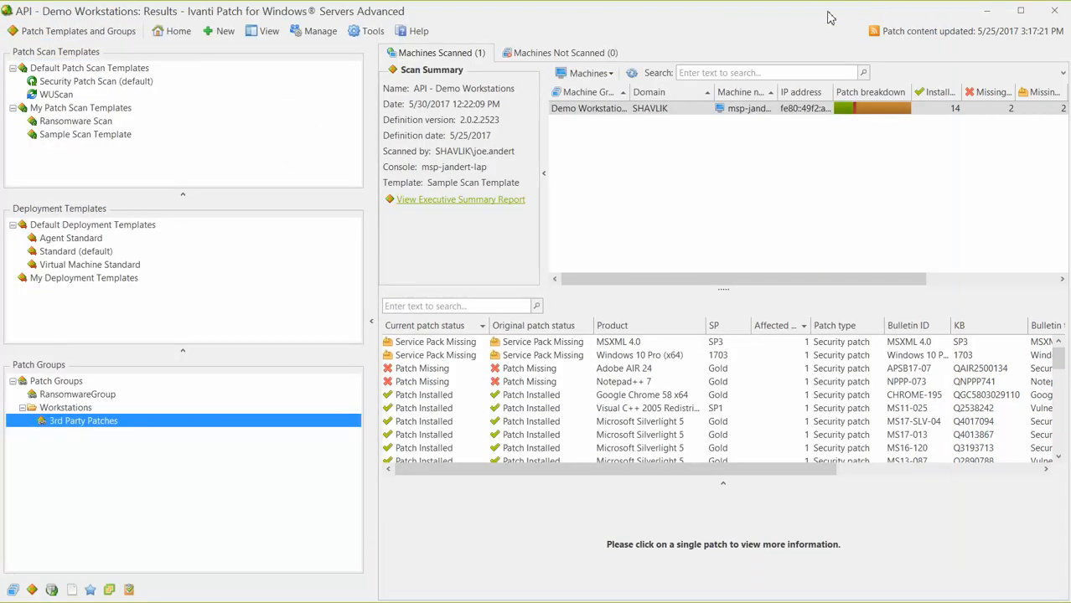
mouse_move(221, 65)
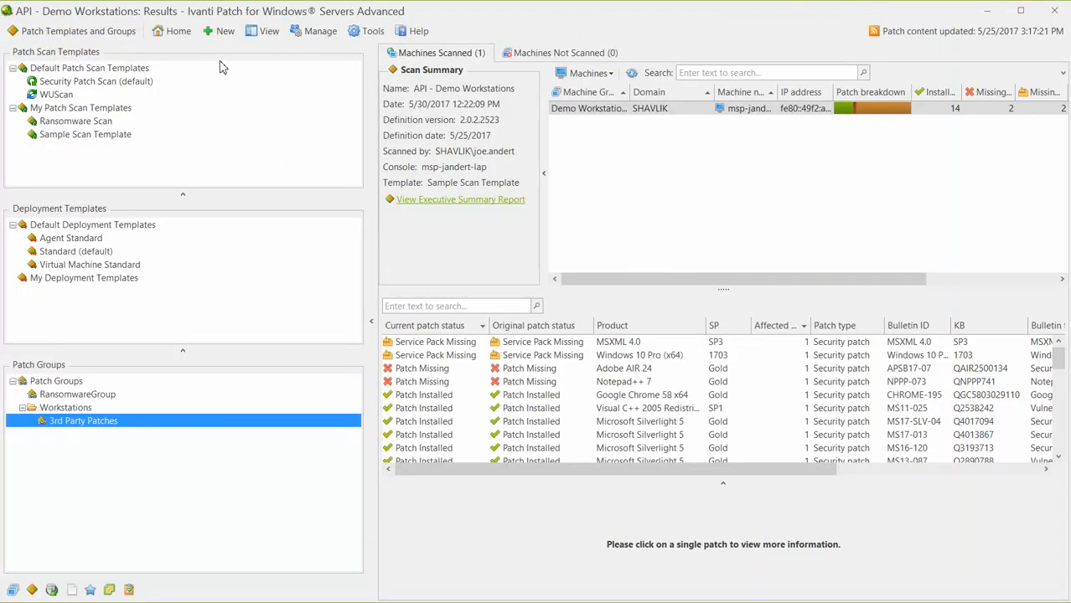
Step: Edit Sample Scan Template to filter by Baseline with 3rd Party Patches ticked
double_click(84, 134)
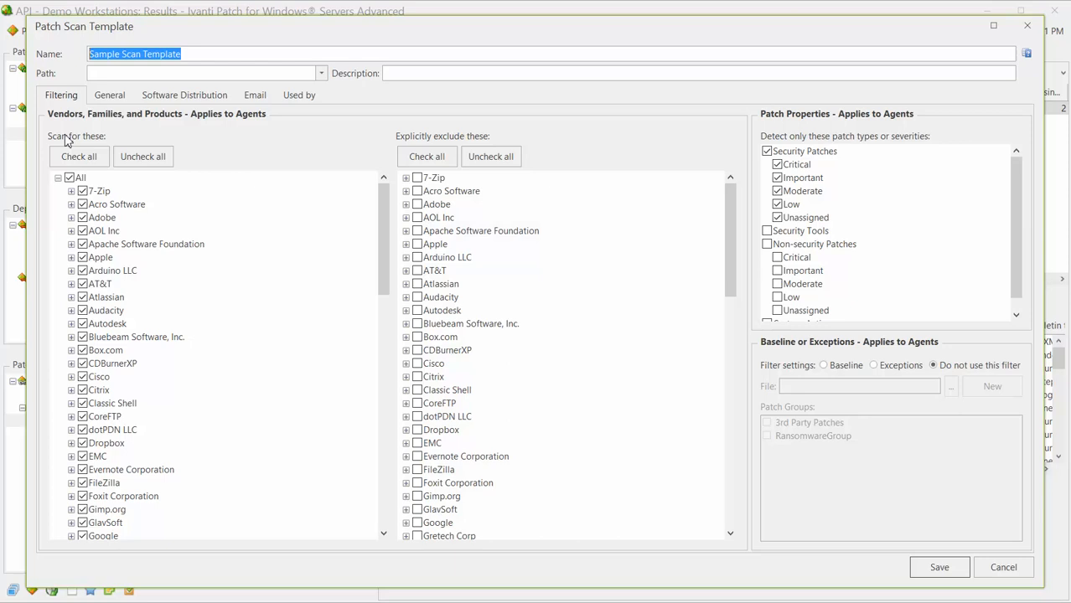
mouse_move(258, 144)
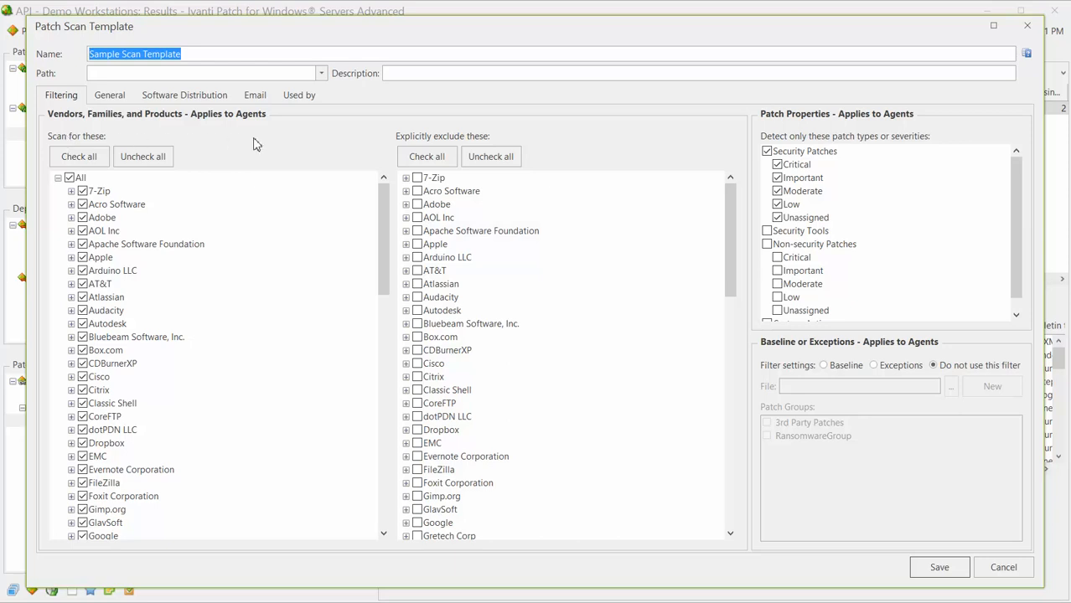
left_click(822, 365)
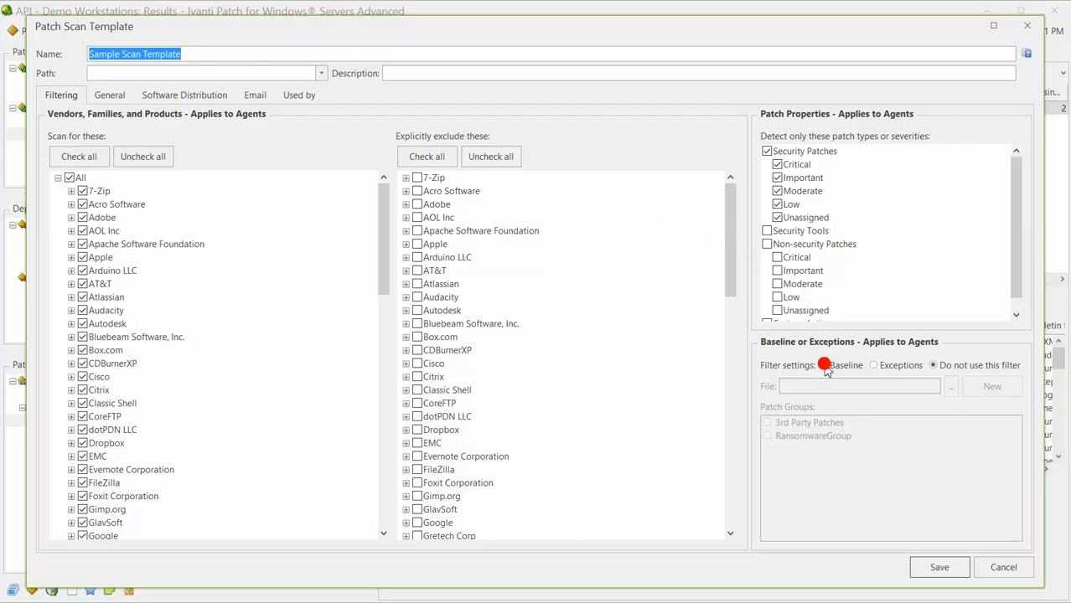
left_click(822, 366)
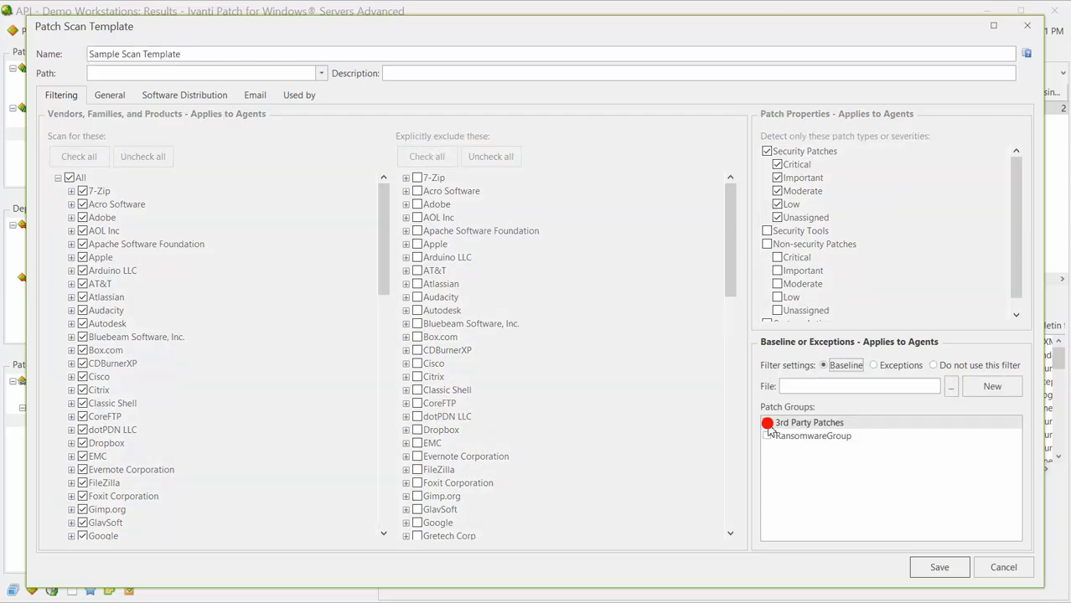
left_click(768, 423)
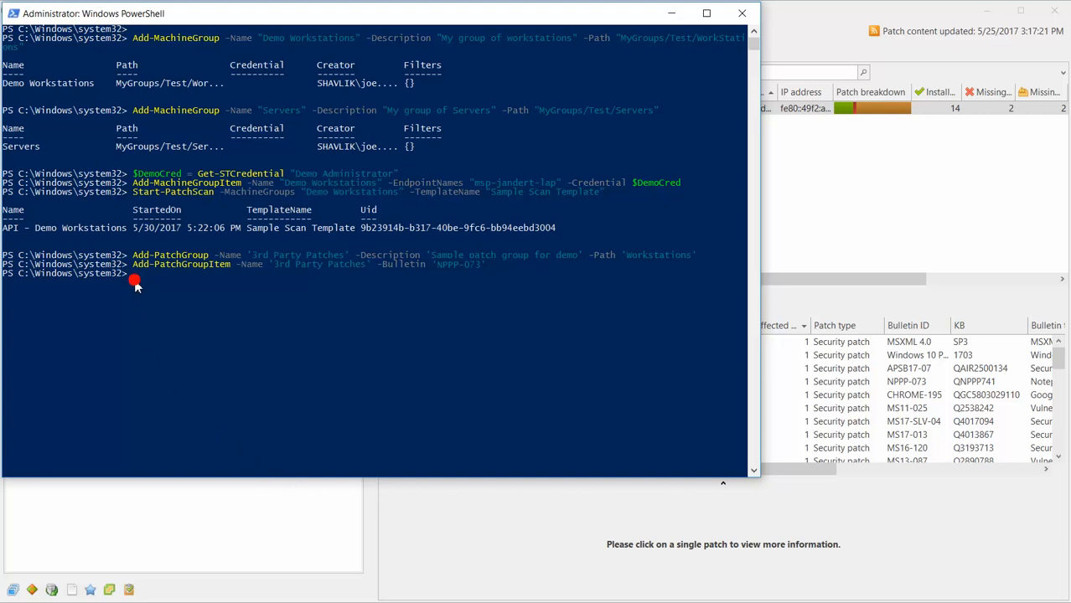
Step: Rescan Demo Workstations into $Test via Wait-PatchScan, show $Test.Uid, and deploy with the 'Standard' template
type("$Test = Start-PatchScan -MachineGroups \"Demo Workstations\" -TemplateName \"Sample Scan Template\" | Wait-PatchScan")
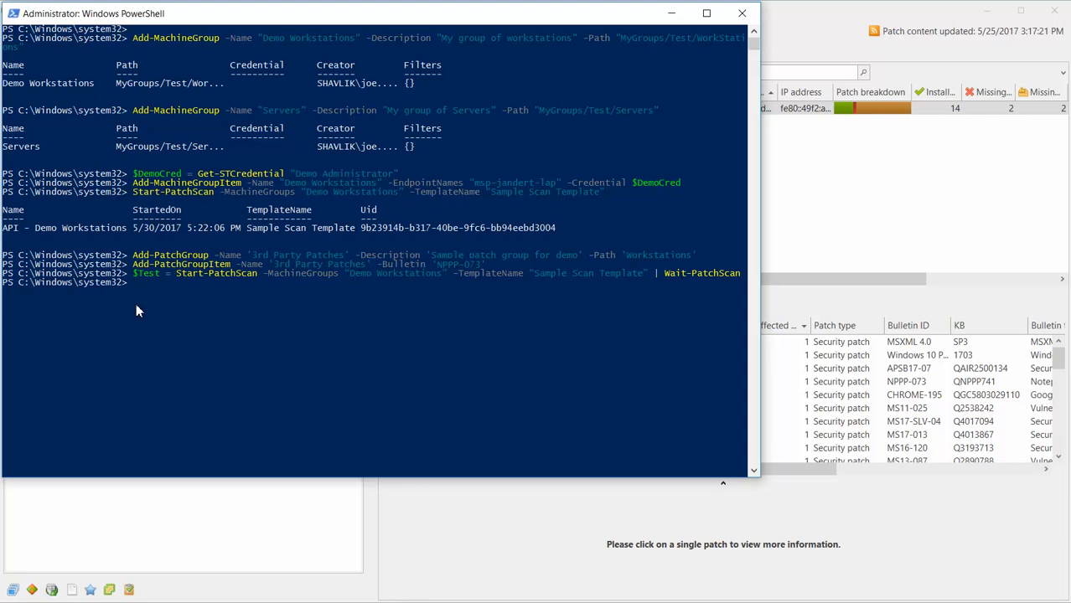
type("$Test.Uid")
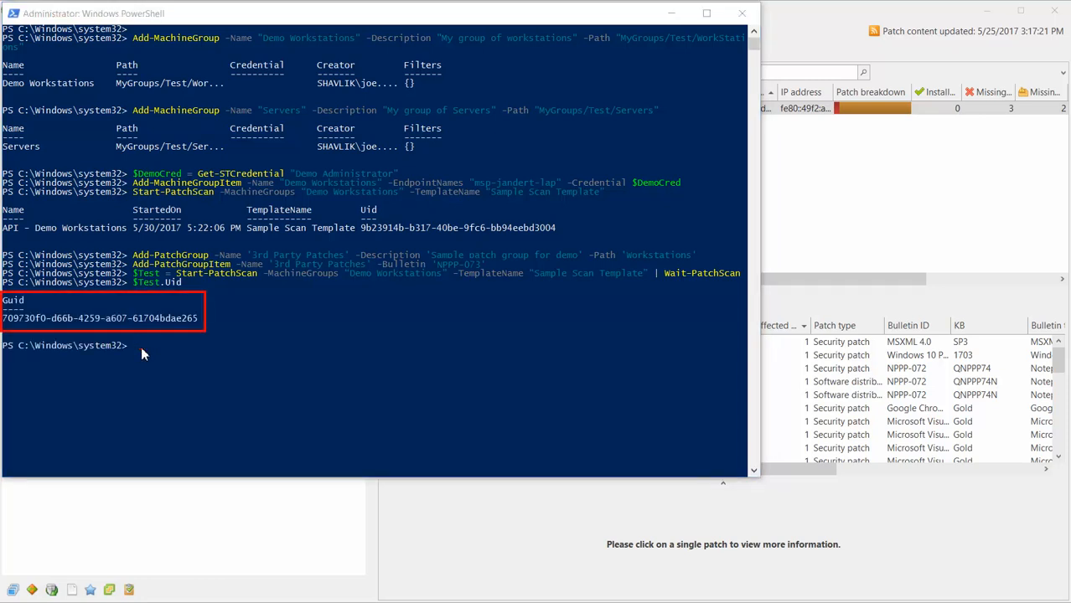
type("$Test | Start-PatchDeploy -TemplateName \"Standard\"")
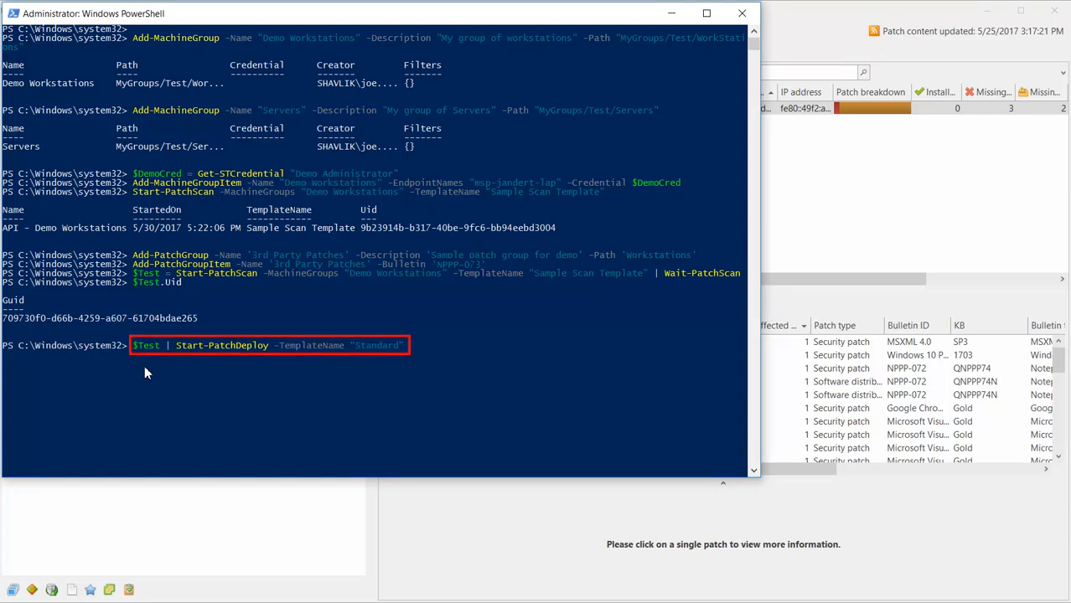